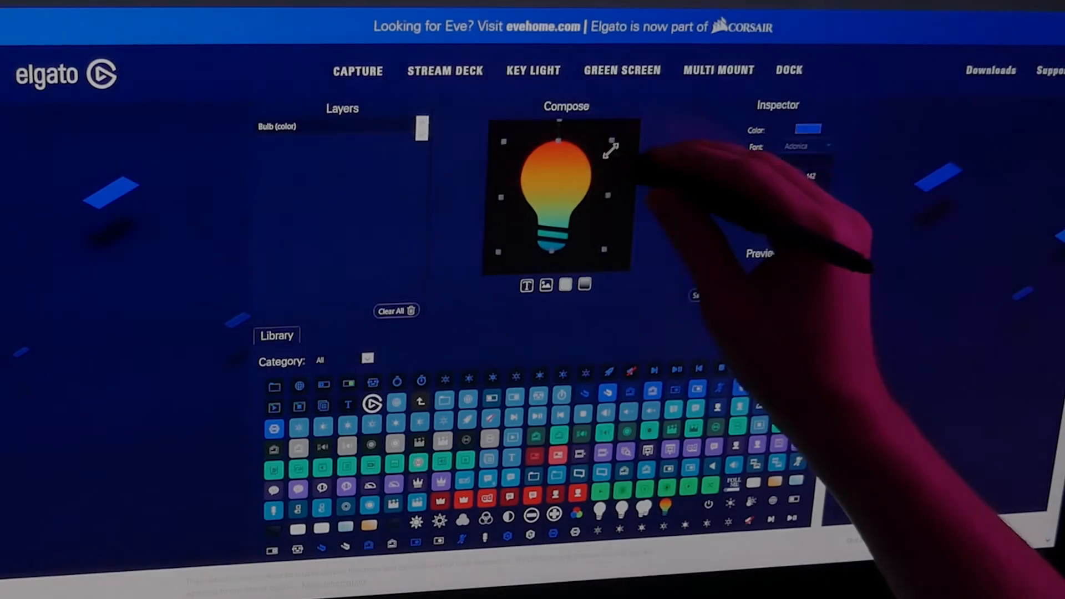
# - Scale the rainbow bulb layer up by its corner handle so it fills the key
pyautogui.moveTo(611, 150); pyautogui.dragTo(570, 187)
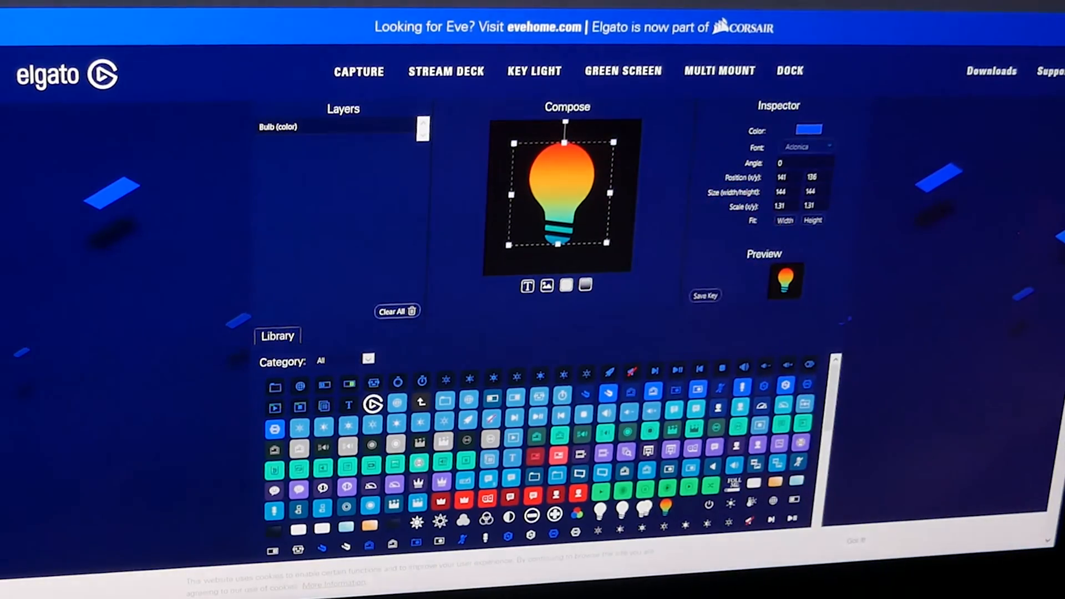
pyautogui.scroll(-3)
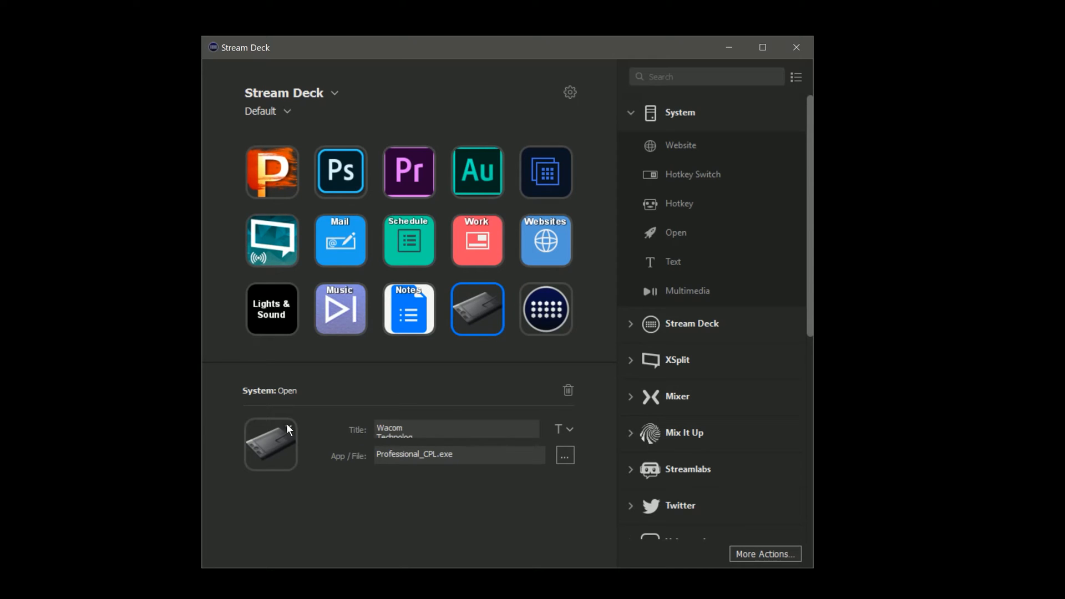
# - Browse custom images for the tablet key and cancel, keeping its current icon
pyautogui.click(270, 443)
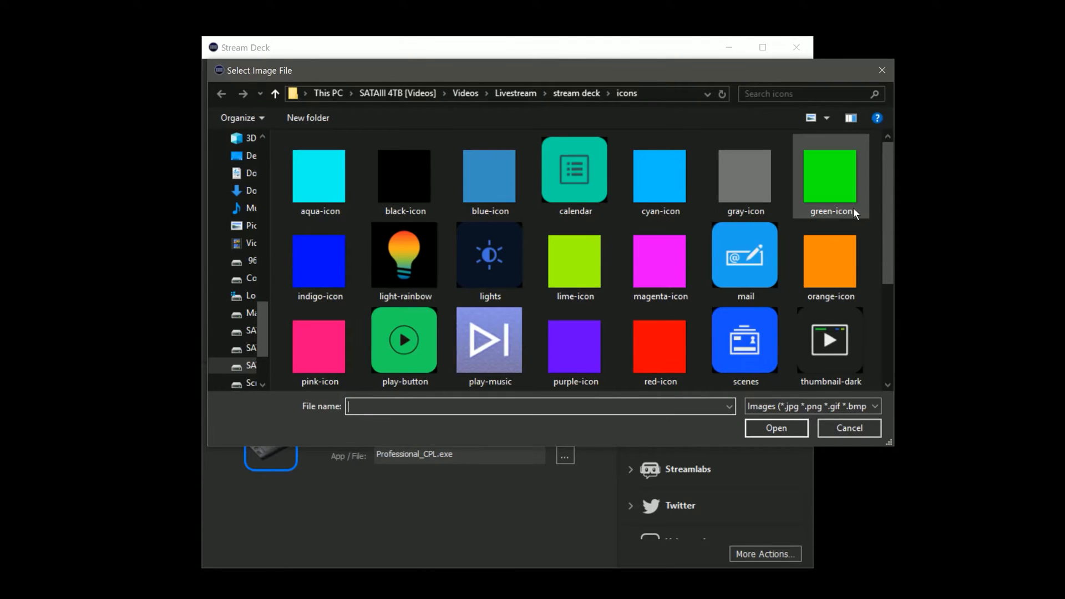
pyautogui.scroll(-3)
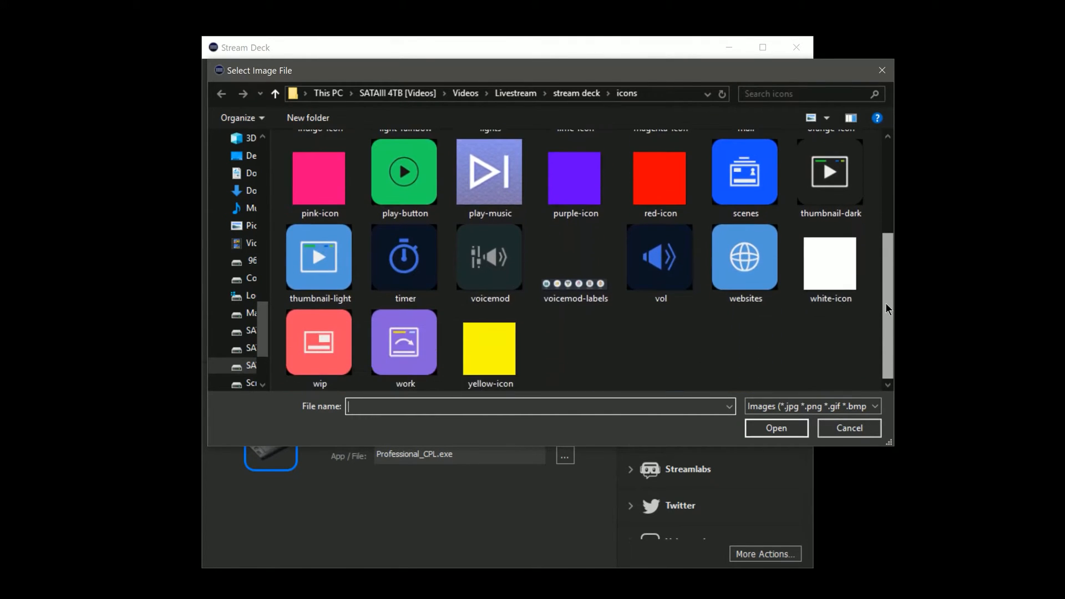
pyautogui.click(847, 428)
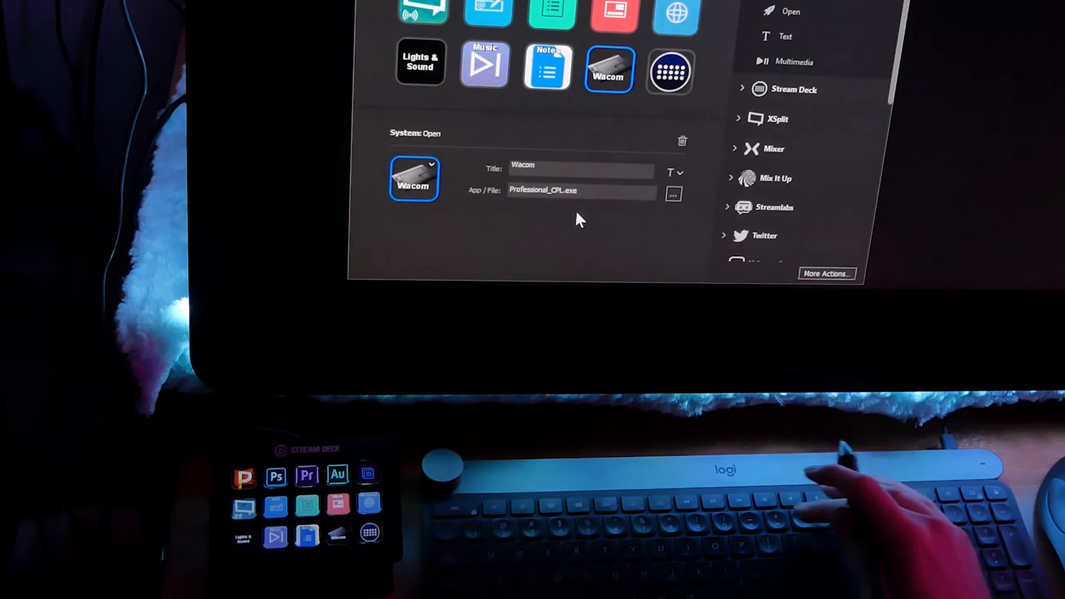
# - Set the key's App/File target to the Wacom control panel (Professional_CPL)
pyautogui.click(673, 195)
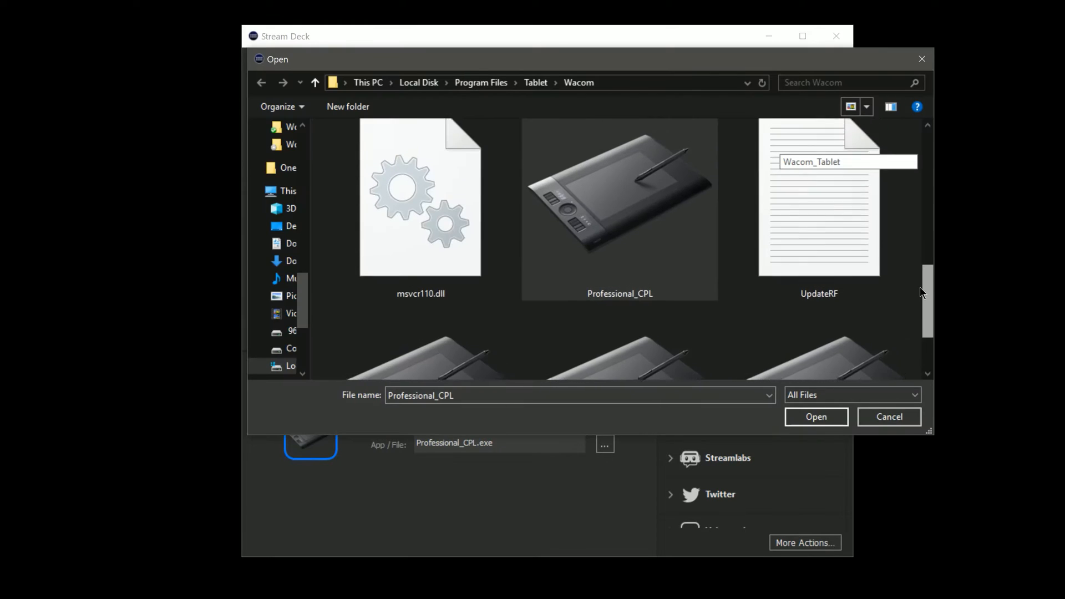
pyautogui.scroll(-3)
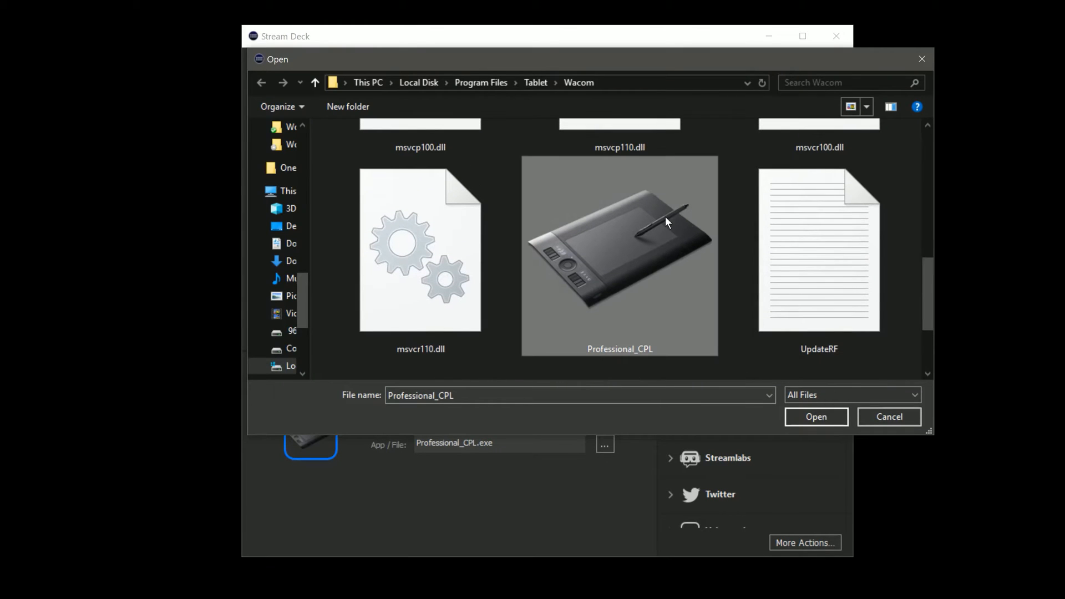
pyautogui.moveTo(643, 246)
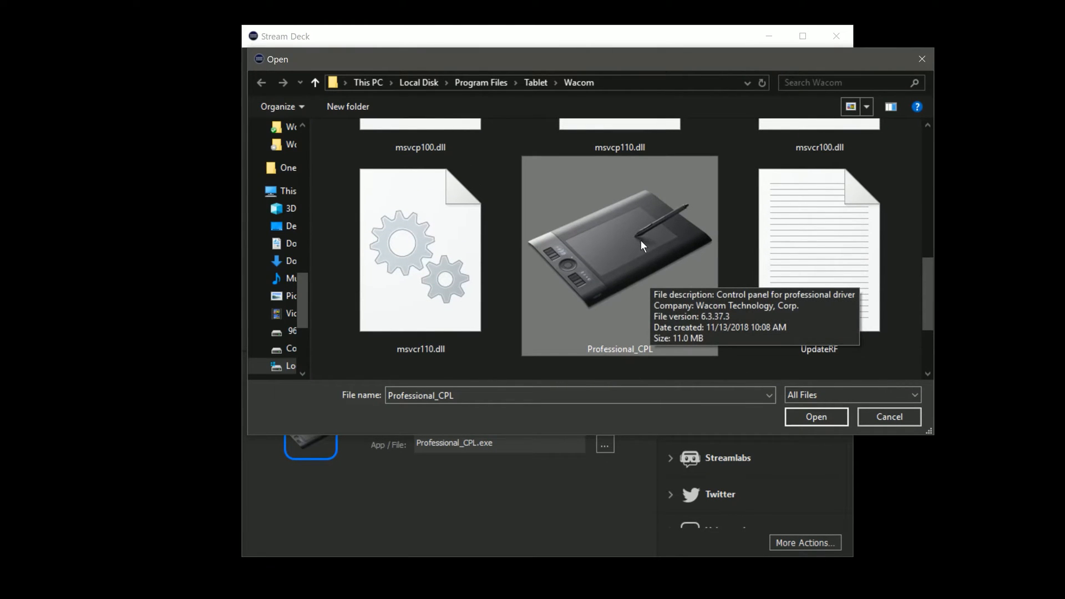
pyautogui.click(815, 416)
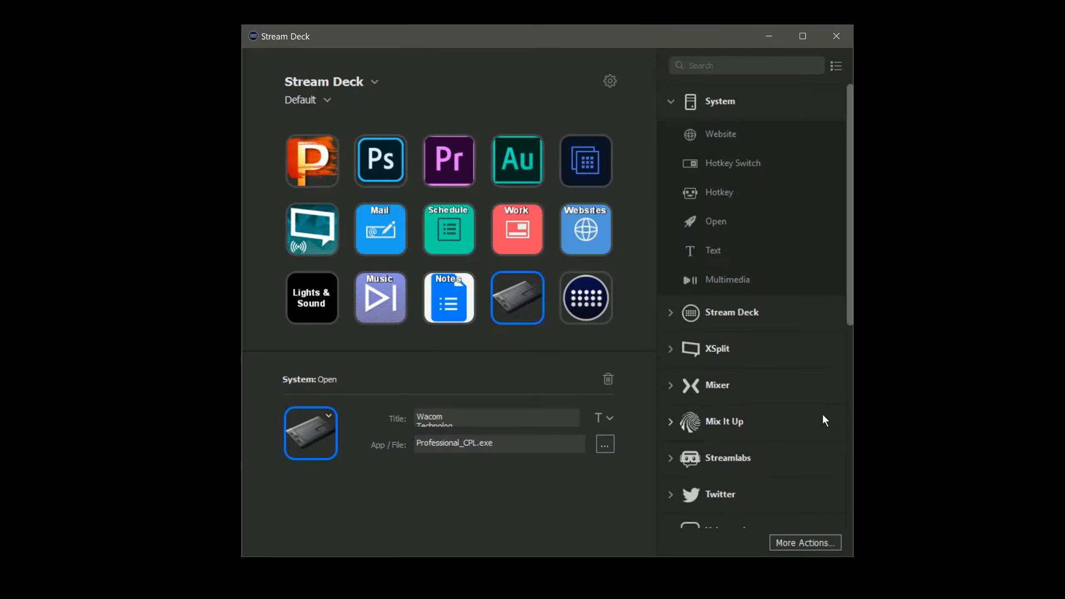
pyautogui.moveTo(319, 446)
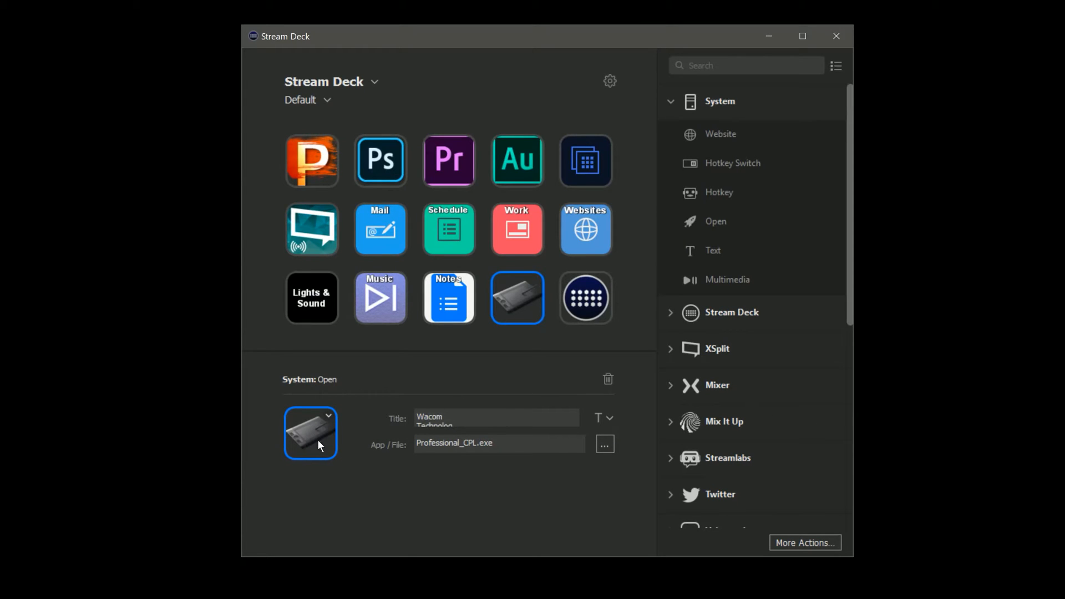
pyautogui.moveTo(552, 482)
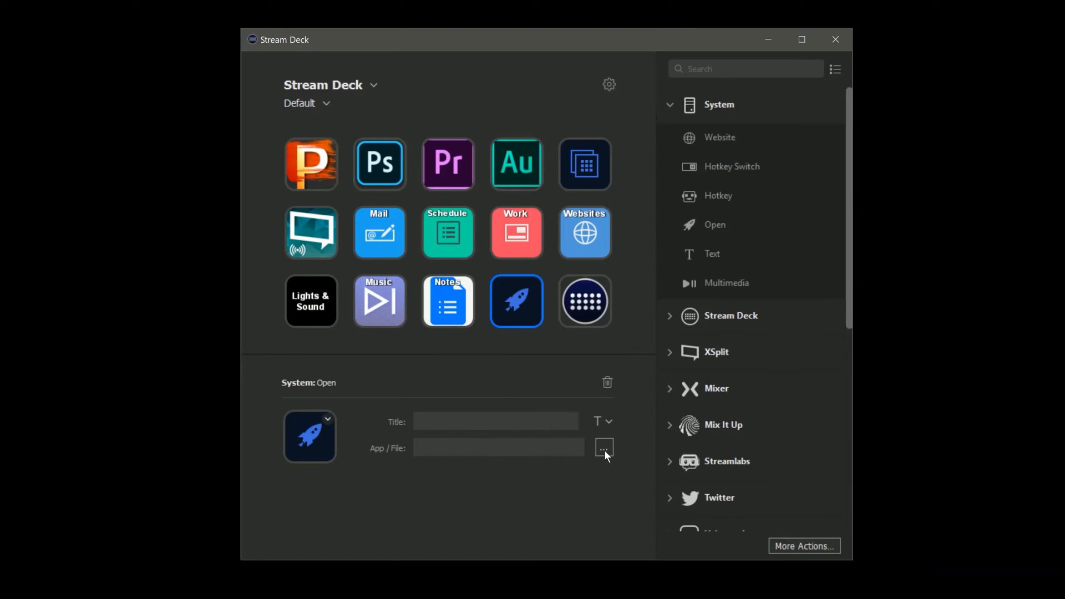
# - Start a new launcher key in an empty slot of the Evernote/Google Docs/Draw.io folder
pyautogui.click(603, 447)
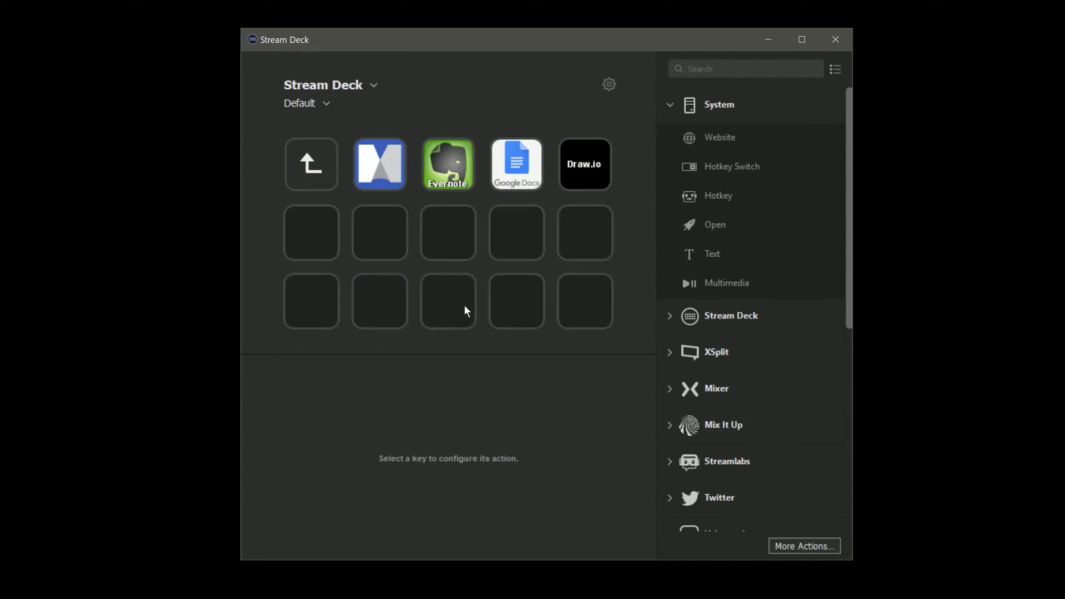
pyautogui.click(310, 232)
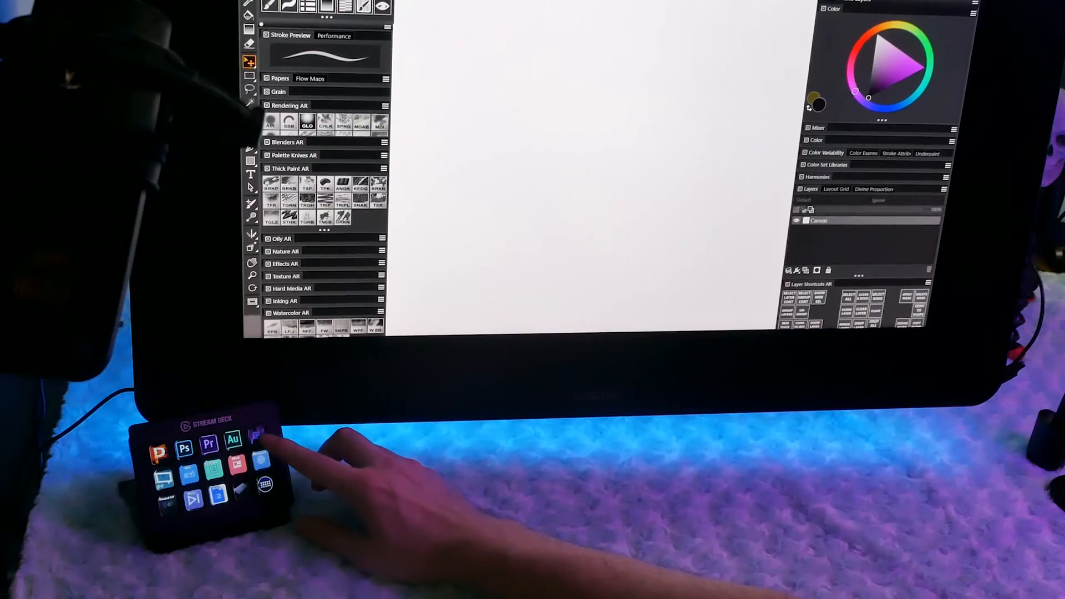
pyautogui.click(256, 437)
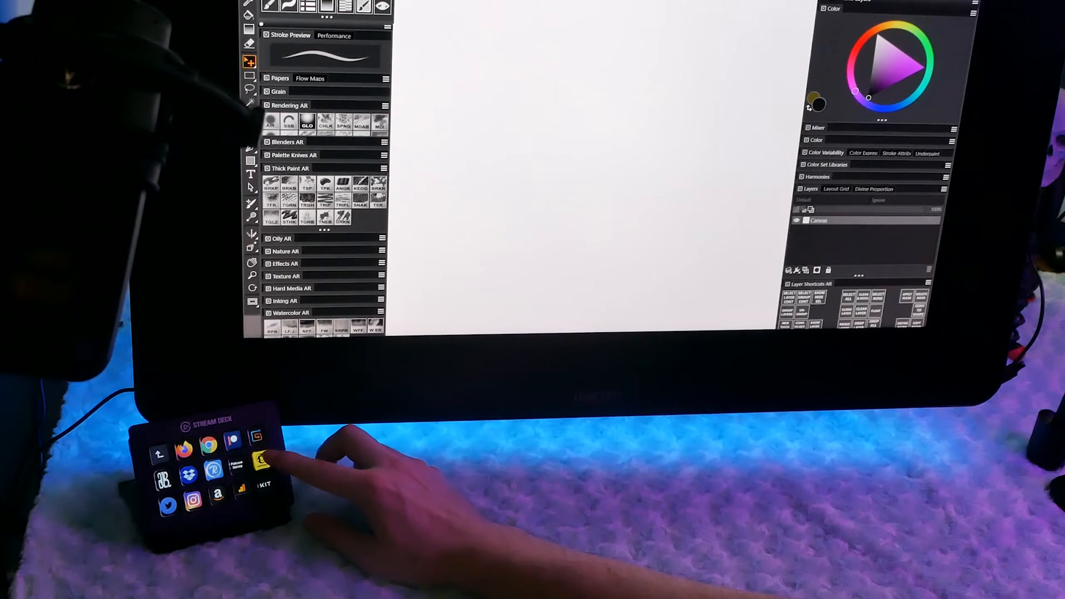
pyautogui.click(257, 456)
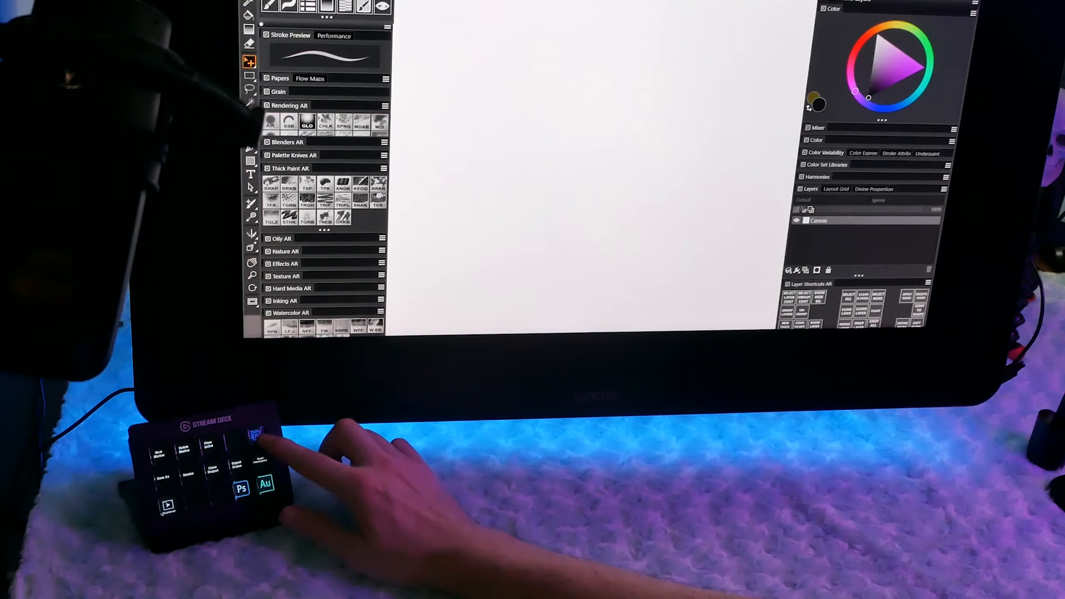
pyautogui.click(256, 433)
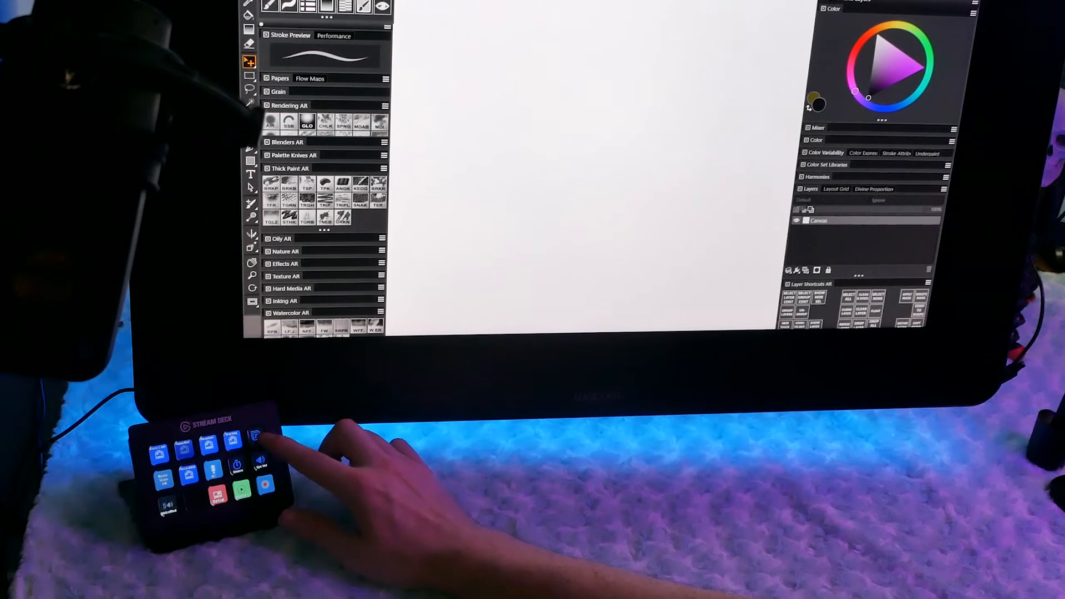
pyautogui.click(256, 438)
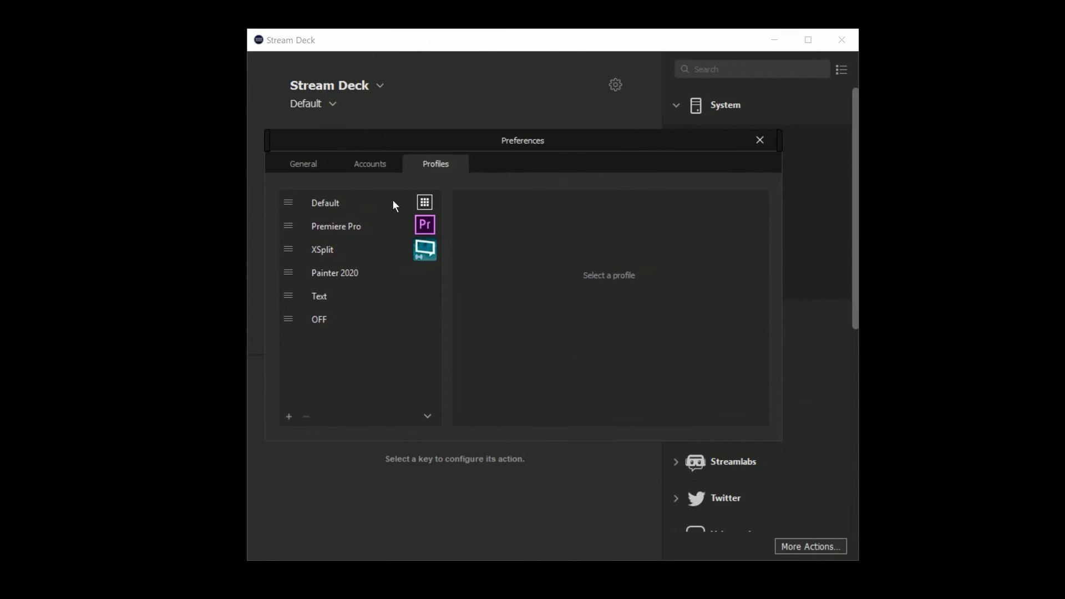
# - Check which applications trigger the Premiere Pro and OFF profiles
pyautogui.click(335, 226)
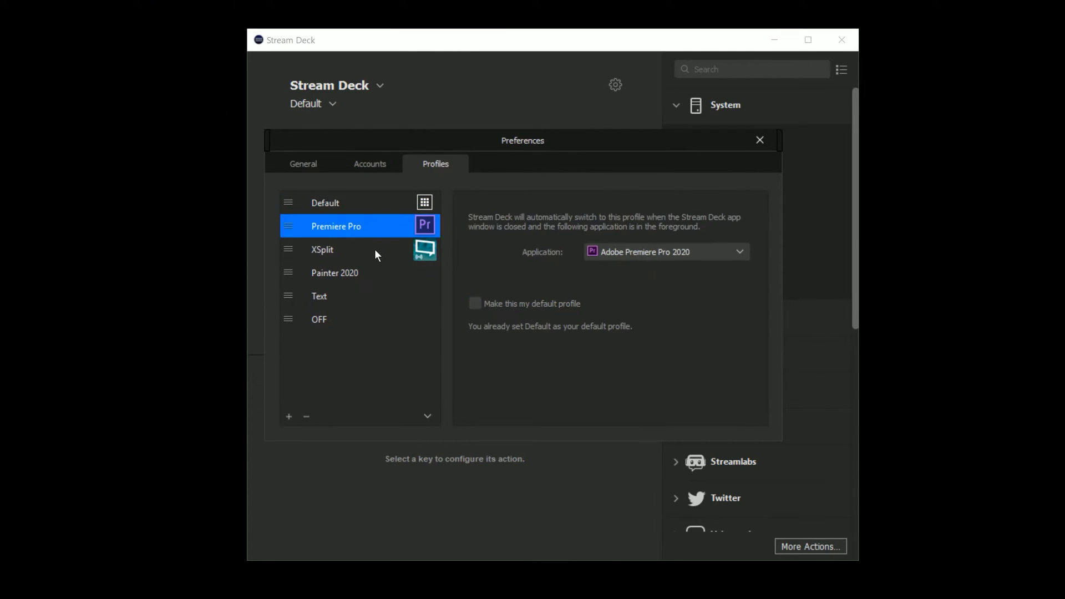
pyautogui.click(319, 319)
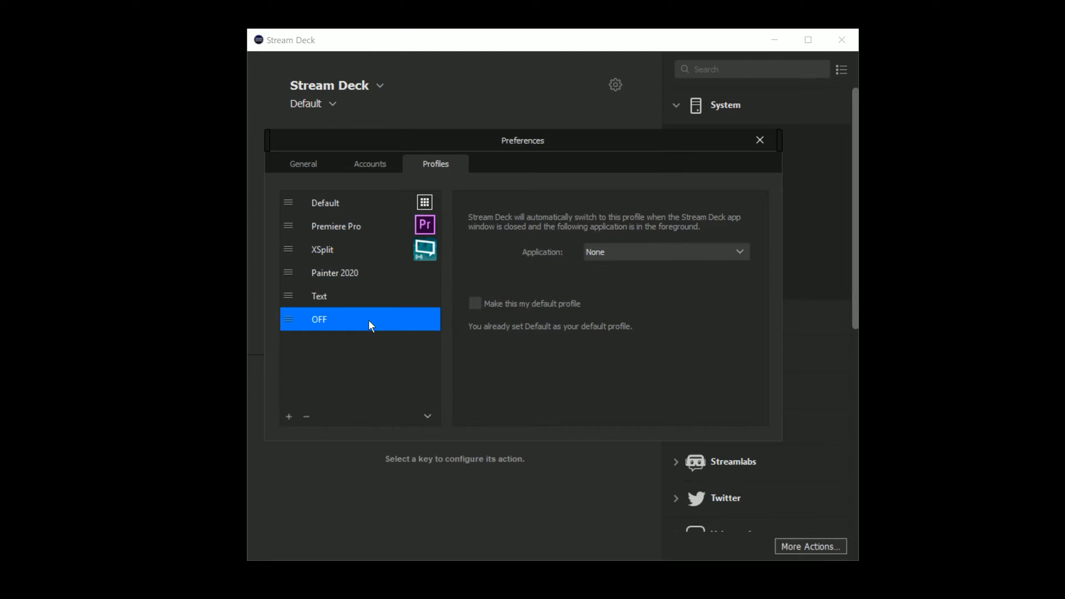
# - Start a backup of all profiles via Backup All > Create Backup
pyautogui.click(428, 416)
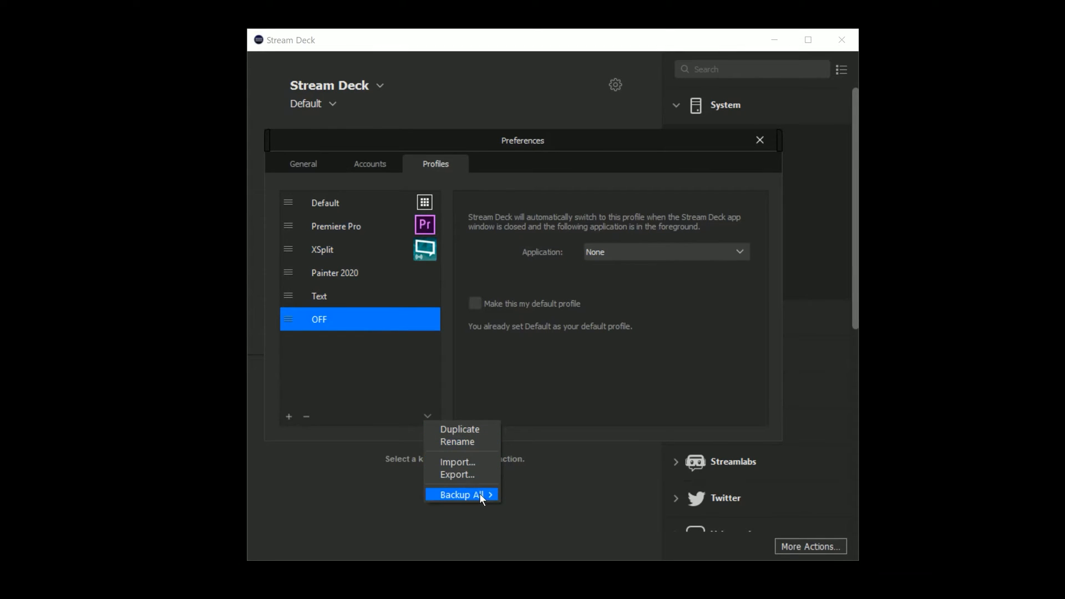
pyautogui.moveTo(476, 495)
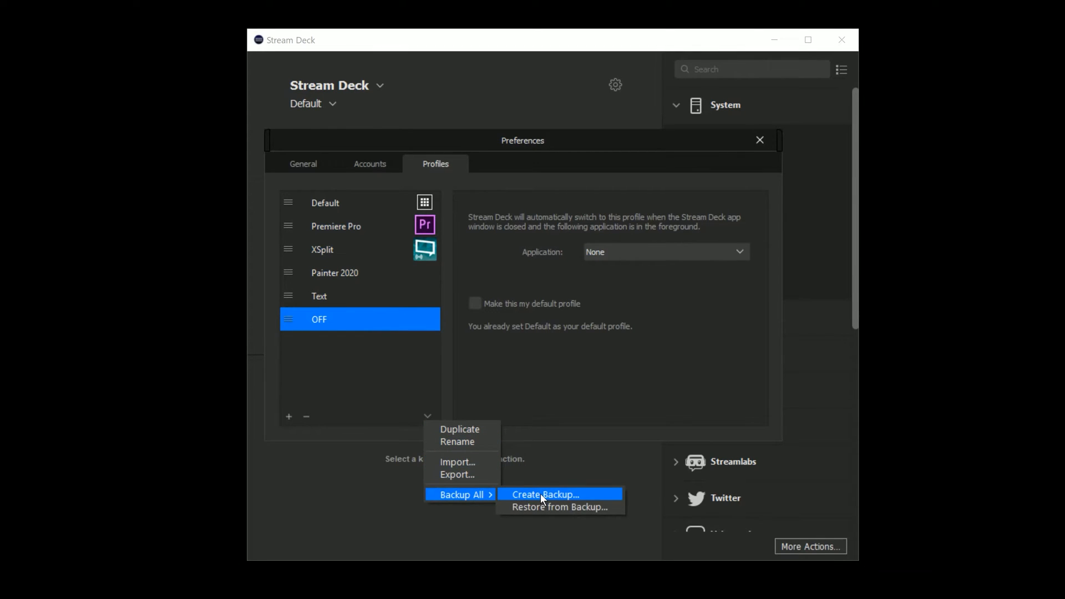
pyautogui.click(558, 507)
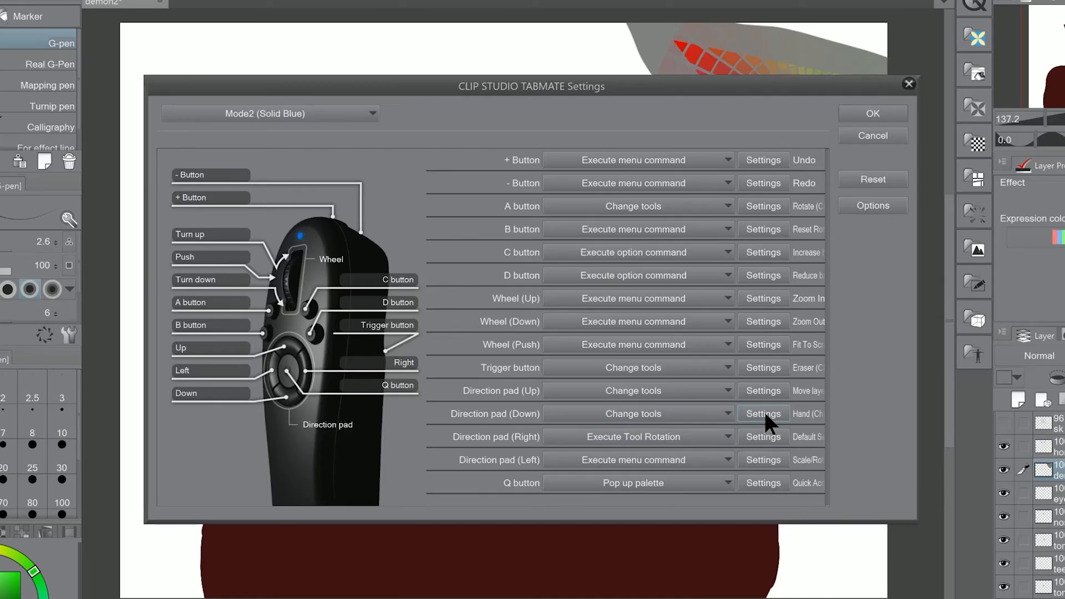
# - Review the Direction pad (Down) tool-change setting, which switches temporarily to Hand
pyautogui.click(762, 414)
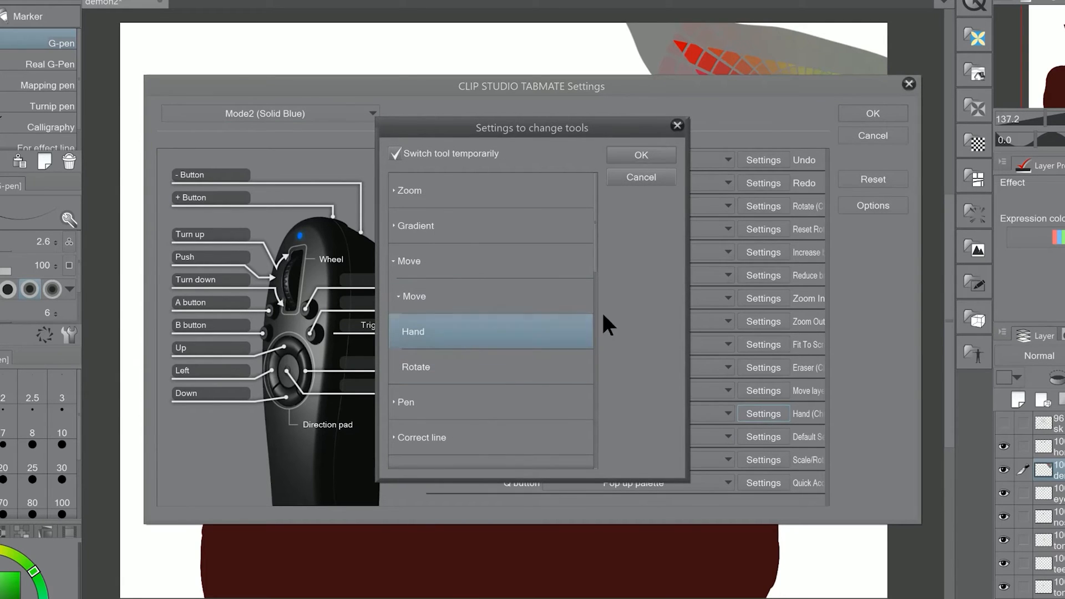
pyautogui.scroll(-3)
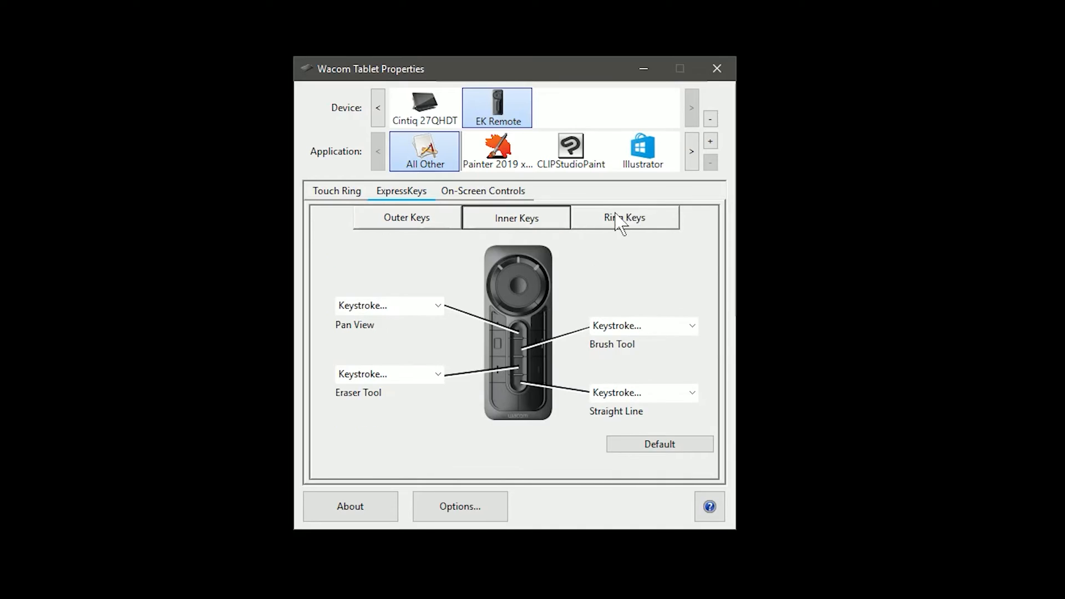
# - Show the EK Remote's ring key assignments for Clip Studio Paint, then for Illustrator
pyautogui.click(569, 151)
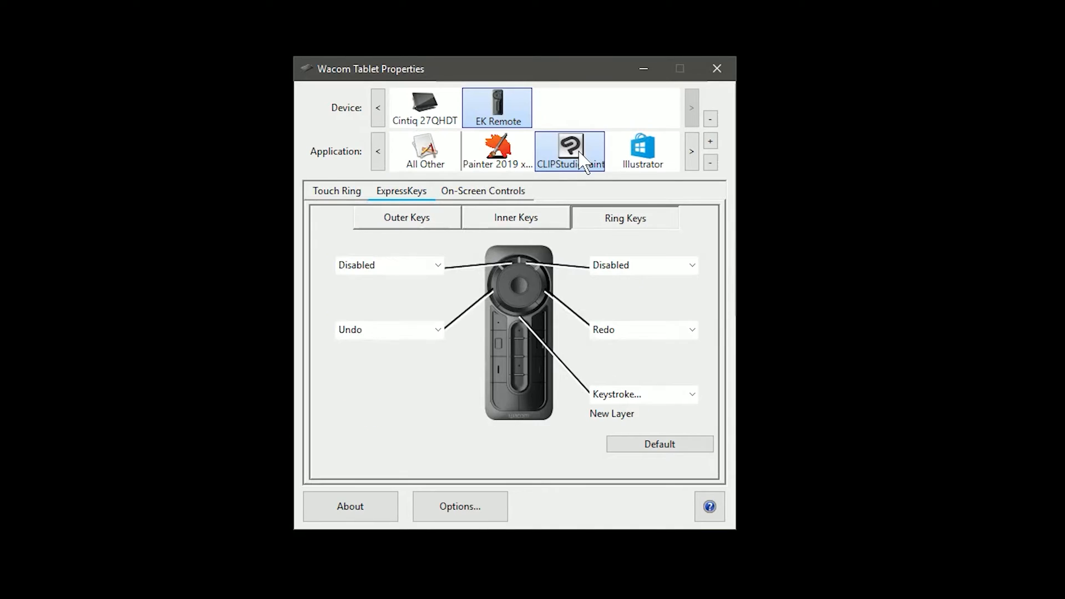
pyautogui.click(497, 151)
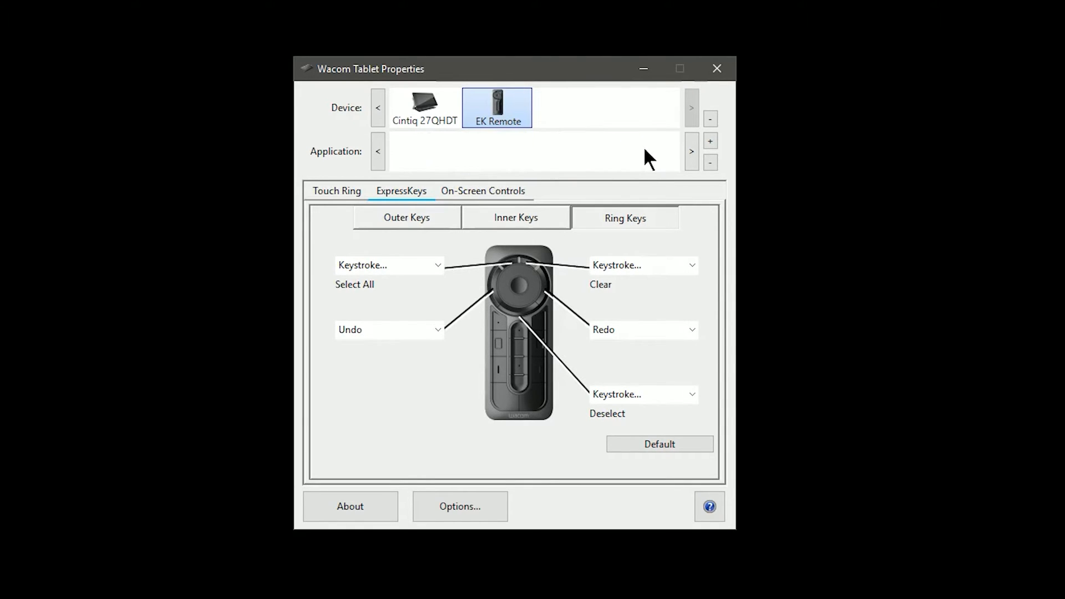
pyautogui.click(641, 151)
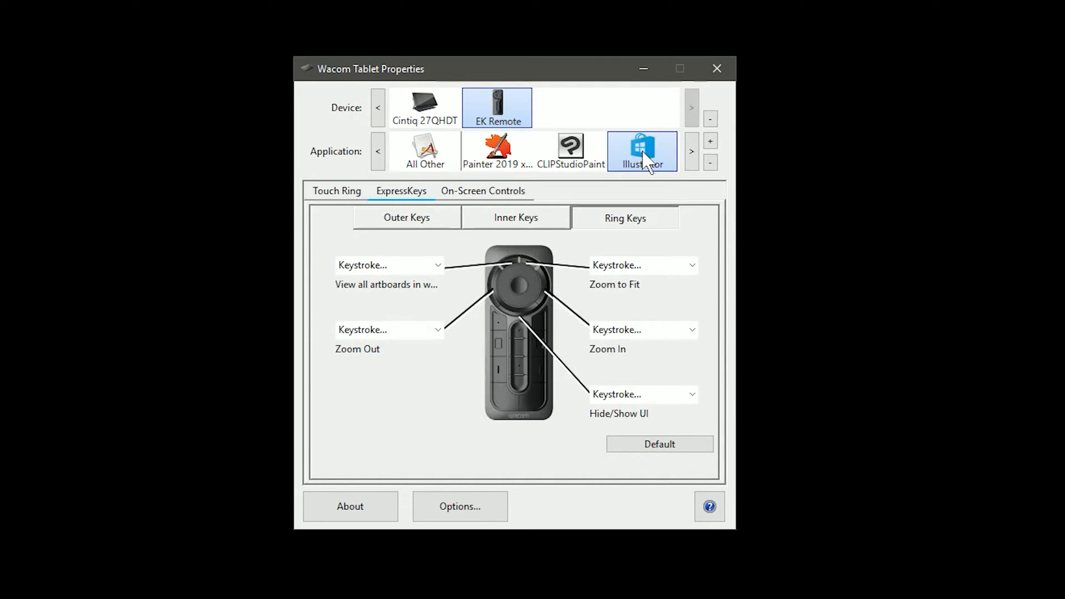
# - Show the Illustrator outer-key shortcuts such as File Open, File Save and Lock - Selection
pyautogui.click(406, 217)
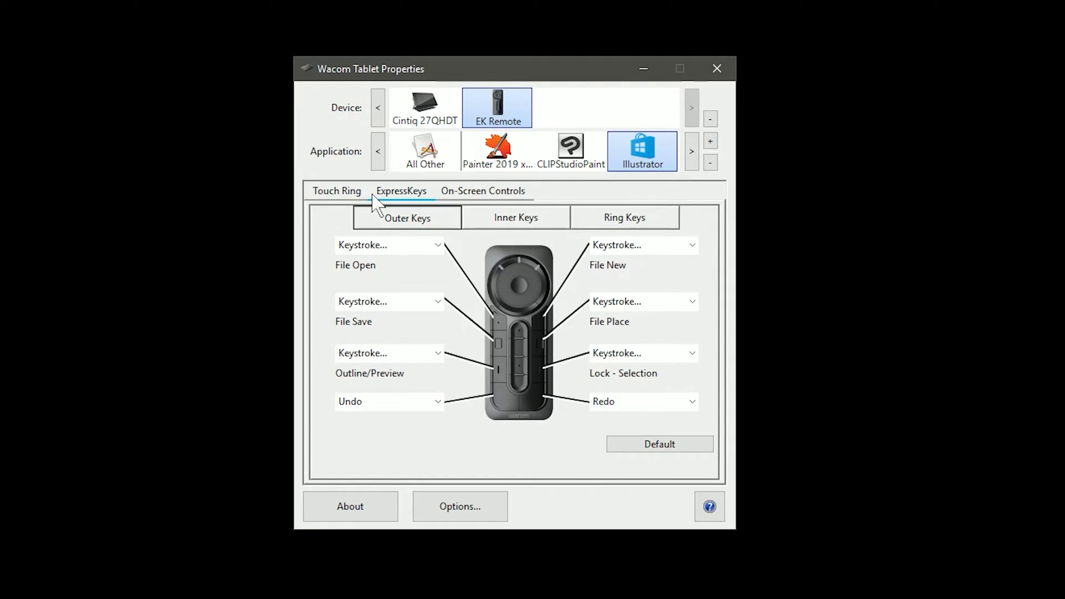
pyautogui.click(336, 191)
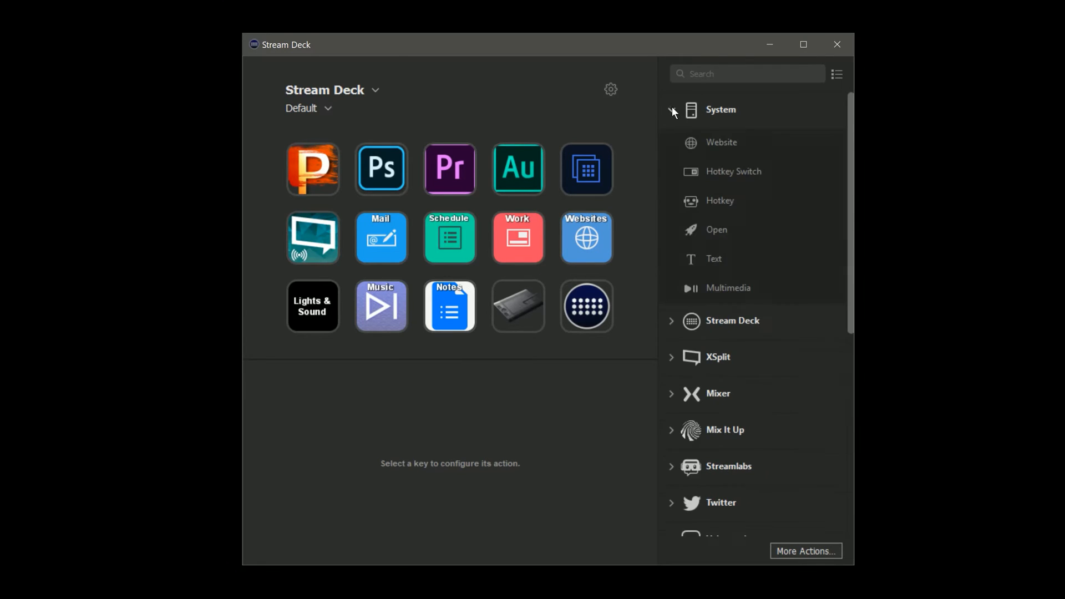
# - Collapse the System actions group and expand the YouTube actions group
pyautogui.click(671, 109)
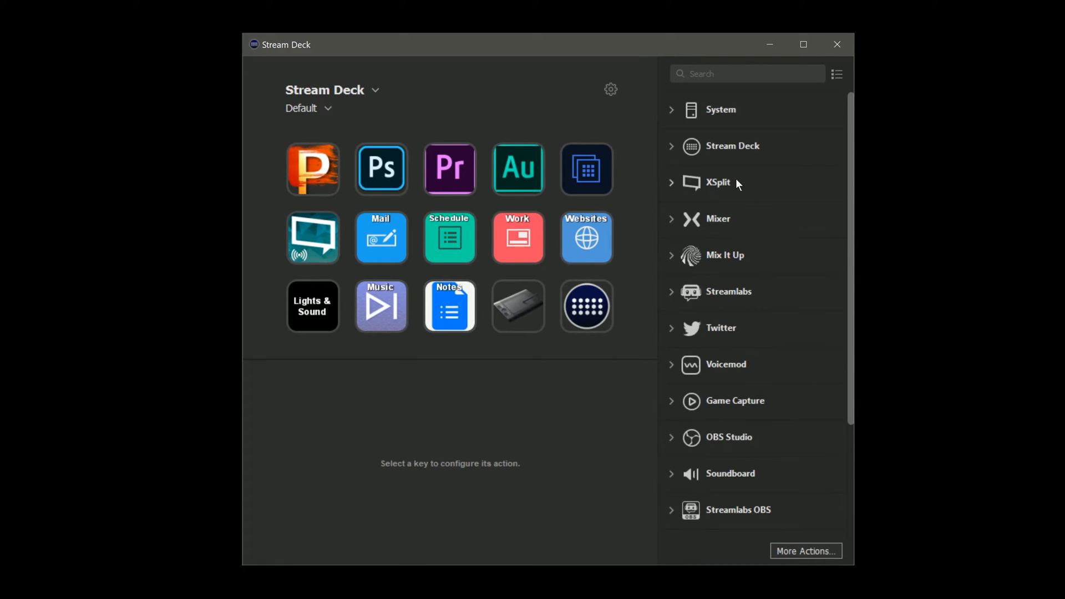
pyautogui.scroll(-3)
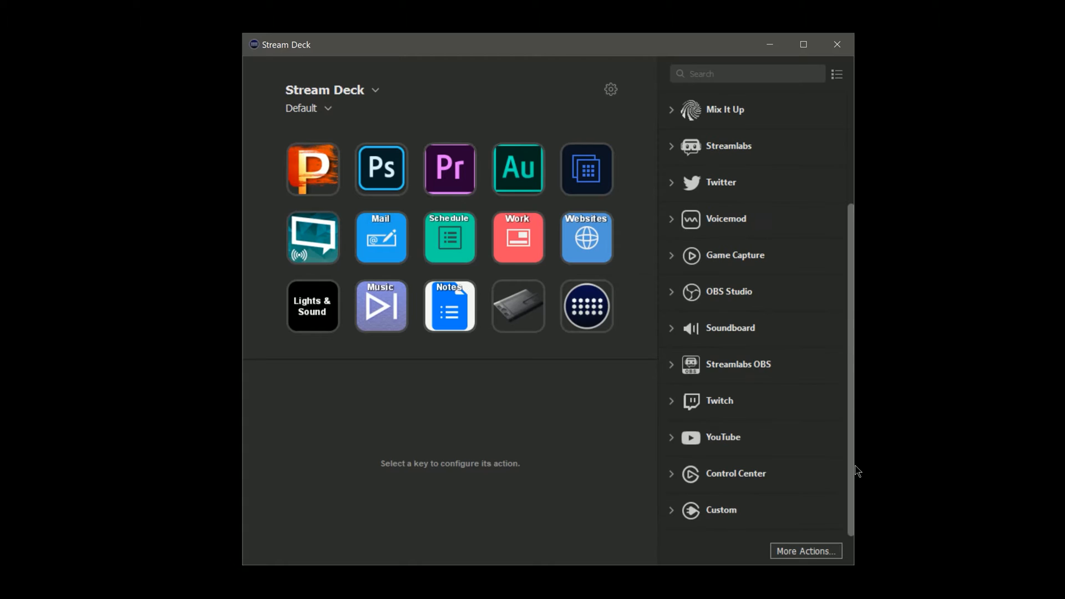
pyautogui.click(722, 364)
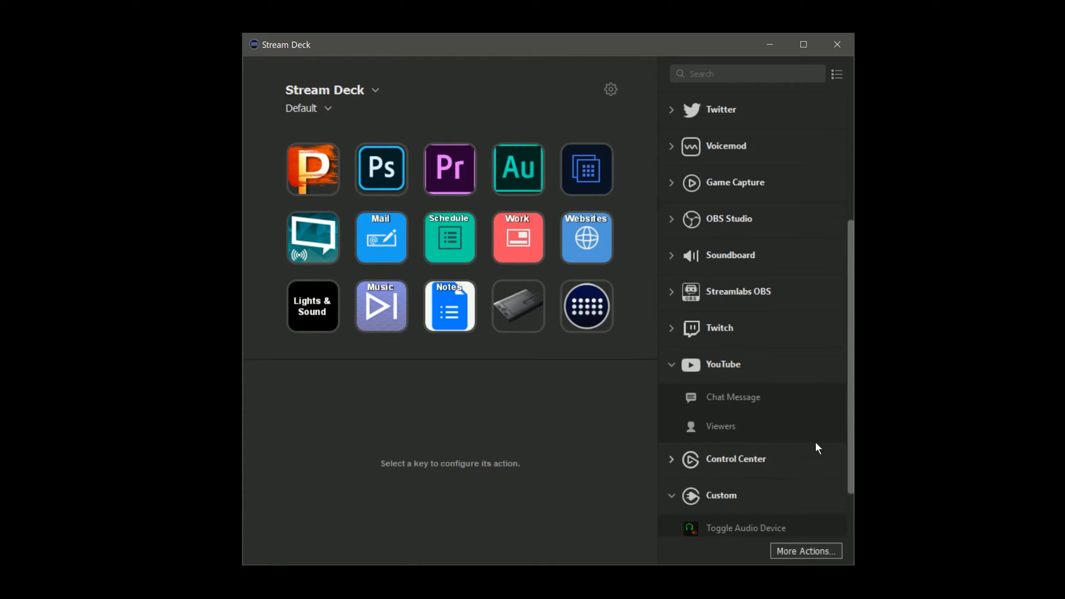
# - Confirm in Preferences > Profiles that the XSplit profile follows the XSplit application
pyautogui.click(609, 88)
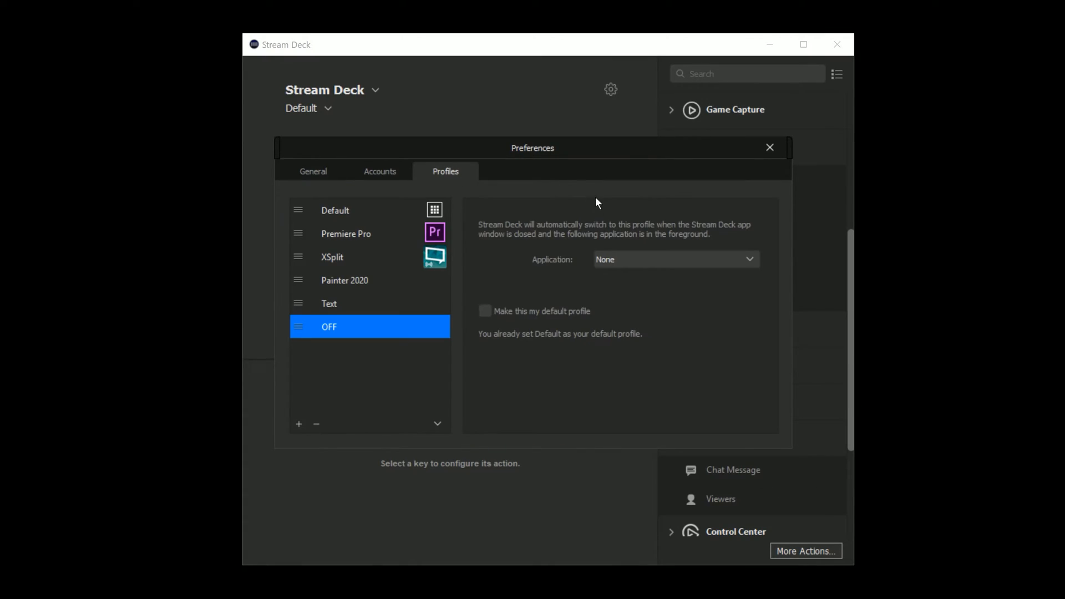
pyautogui.click(346, 233)
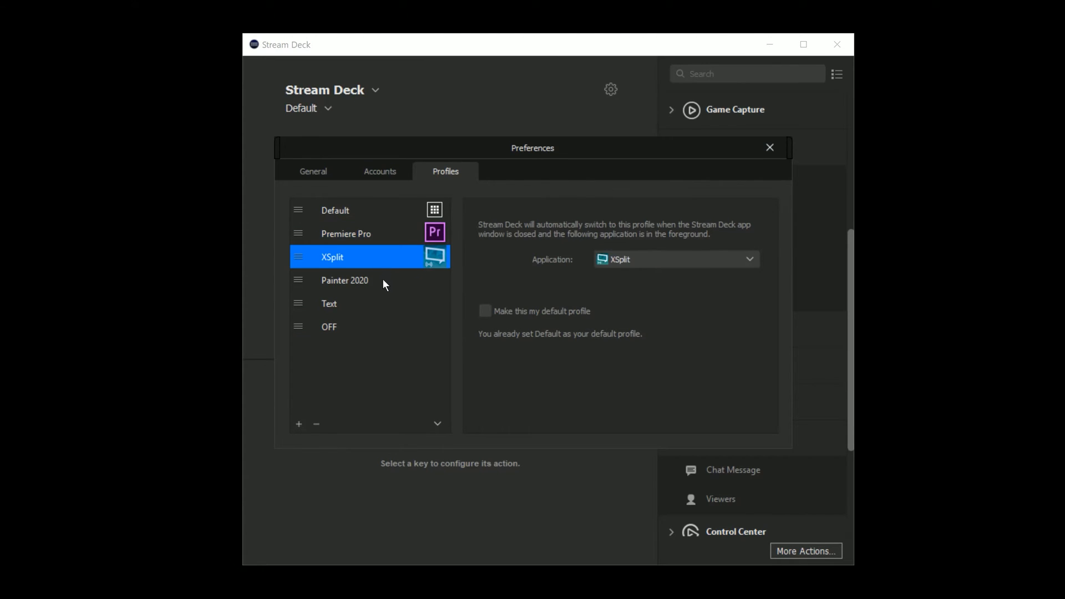
pyautogui.click(769, 148)
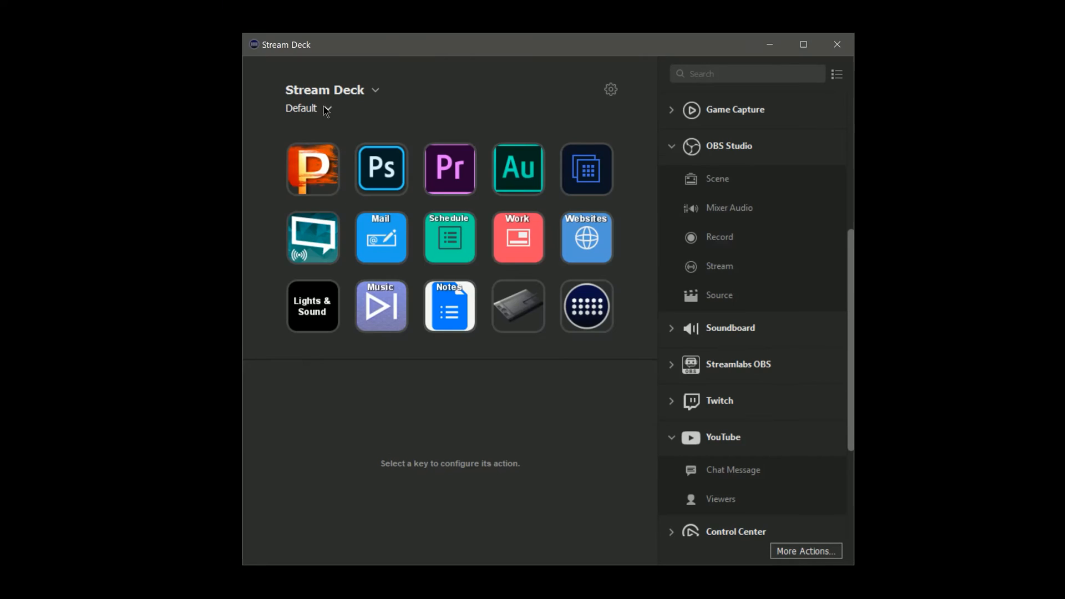
# - Show the Premiere Pro profile's keys, then the XSplit profile's keys, from the profile dropdown
pyautogui.click(306, 108)
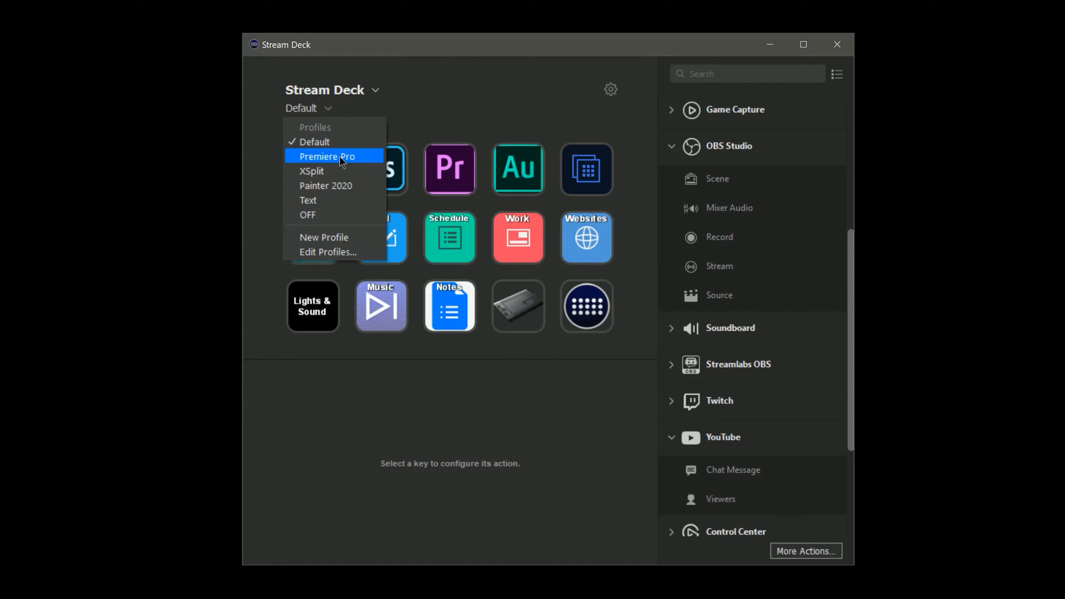
pyautogui.click(328, 156)
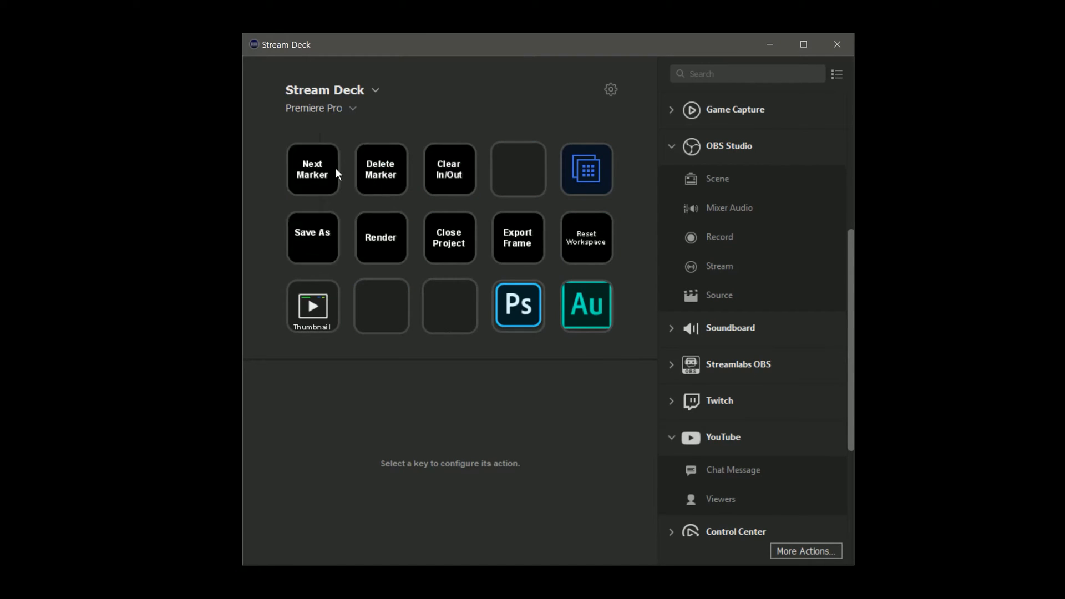
pyautogui.click(322, 107)
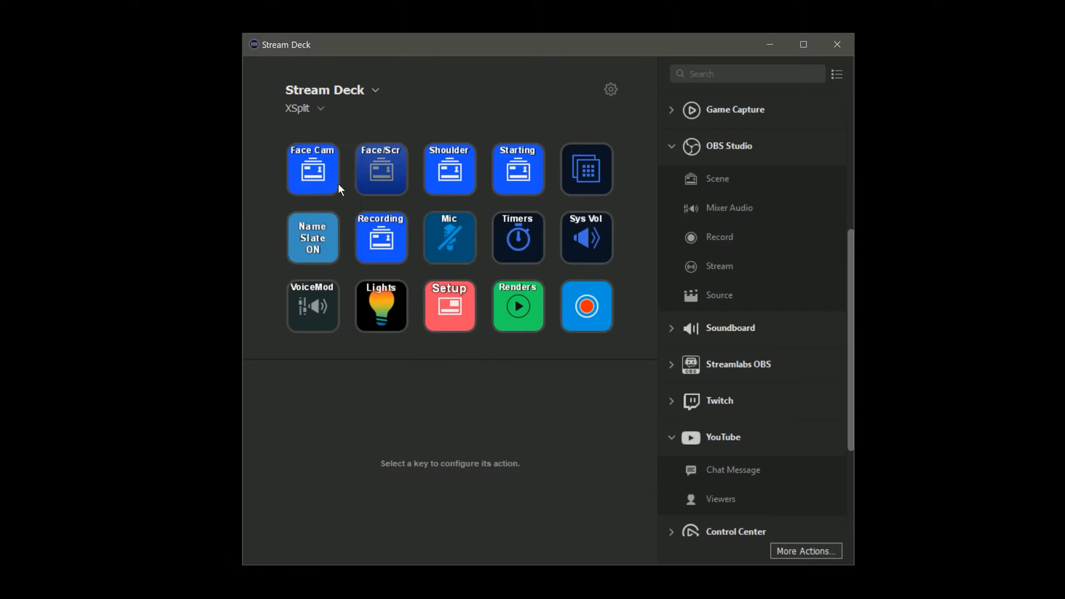
pyautogui.click(304, 107)
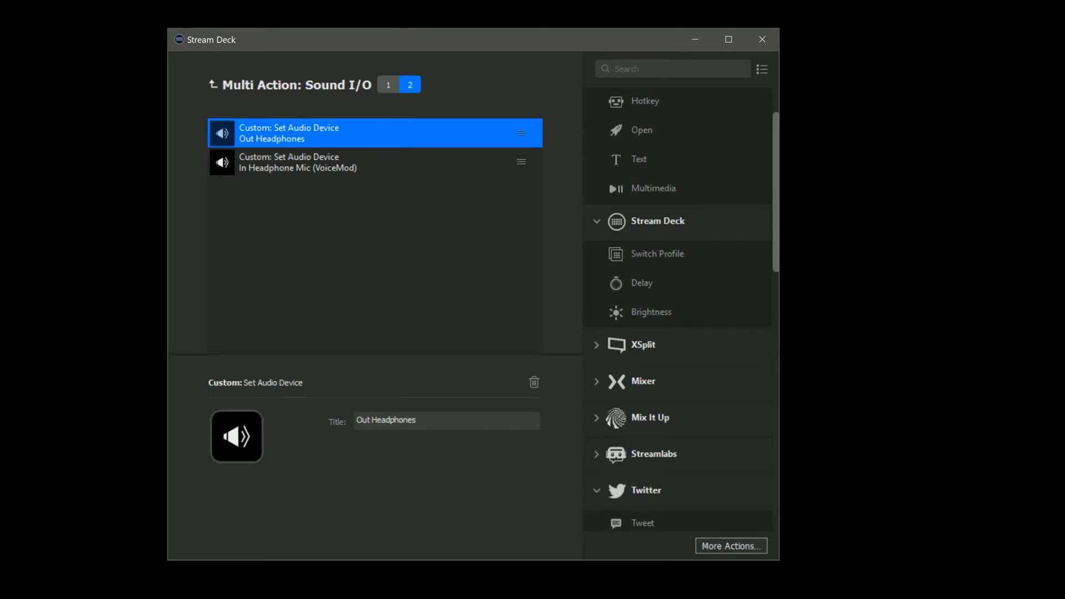
pyautogui.click(373, 162)
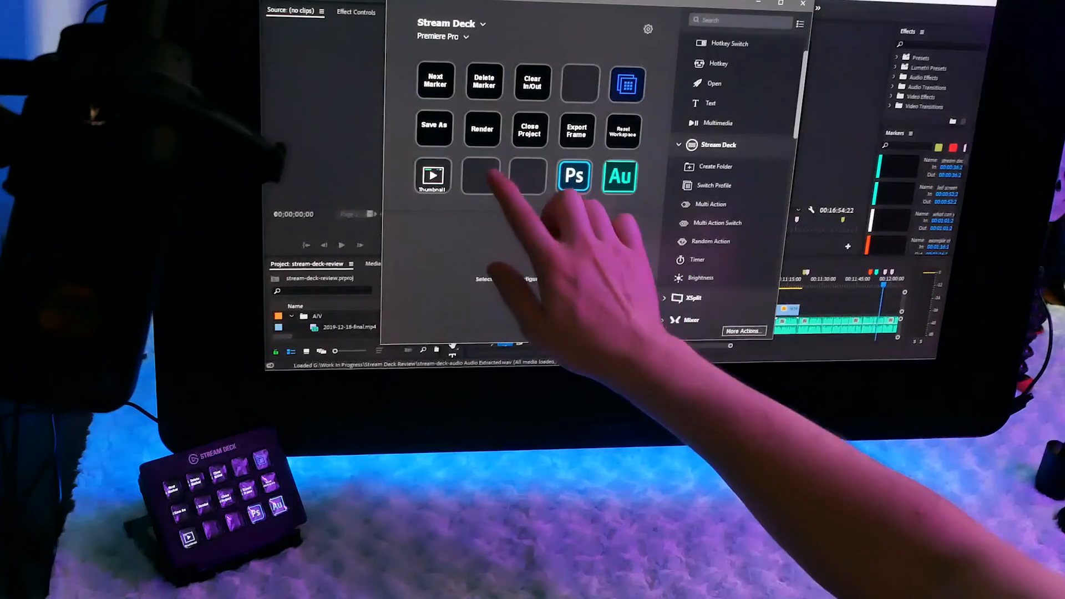
# - Bring Premiere Pro forward so Stream Deck auto-switches to the Premiere Pro profile
pyautogui.click(480, 177)
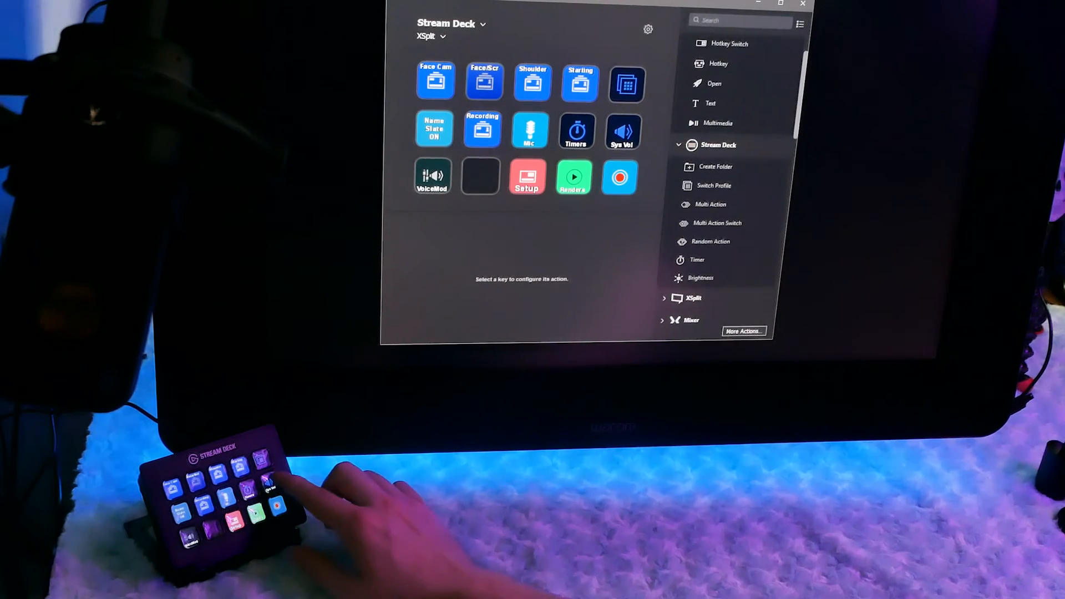
# - Switch from the XSplit profile to the Painter 2020 profile via a hardware profile key
pyautogui.click(579, 211)
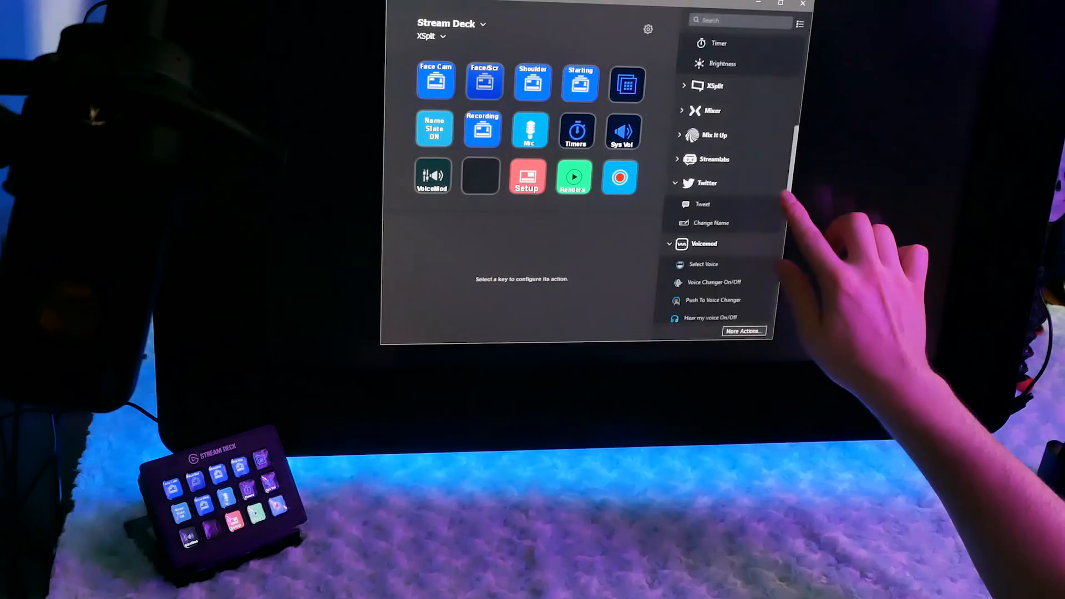
pyautogui.scroll(-3)
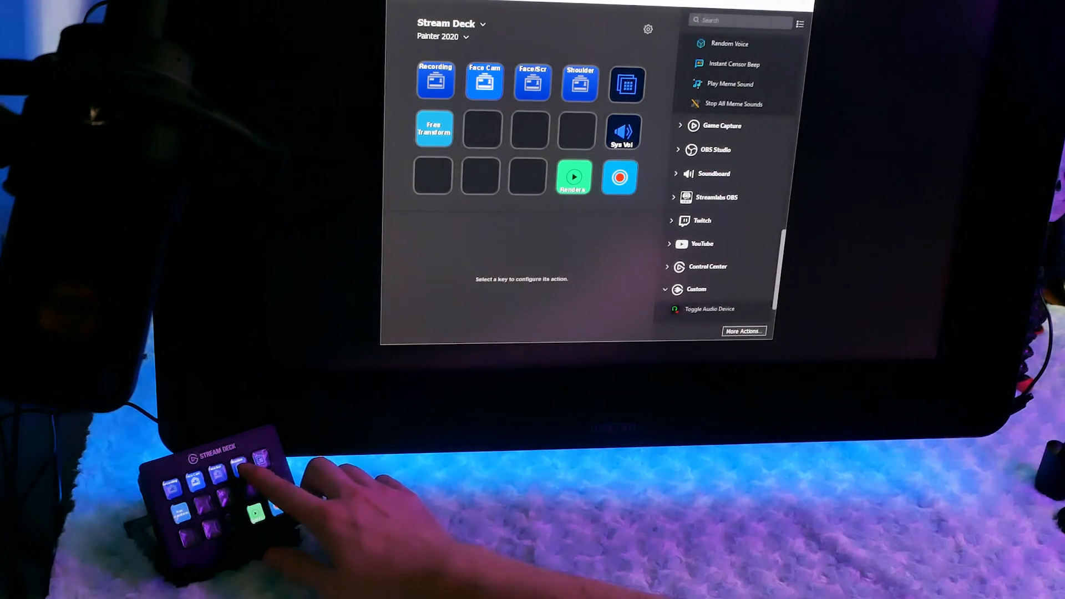
pyautogui.click(253, 504)
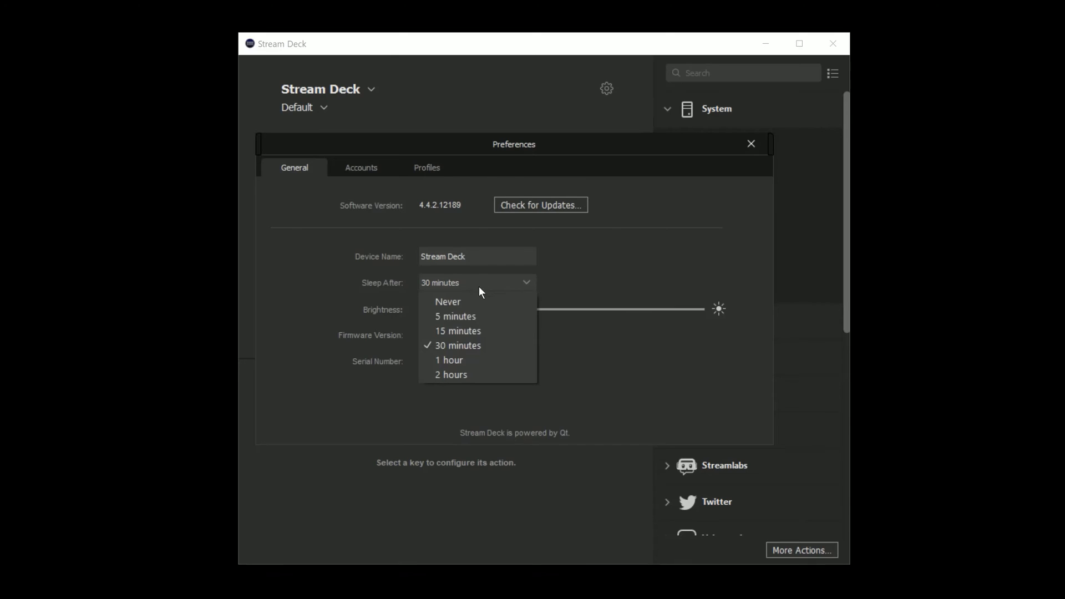
pyautogui.moveTo(504, 345)
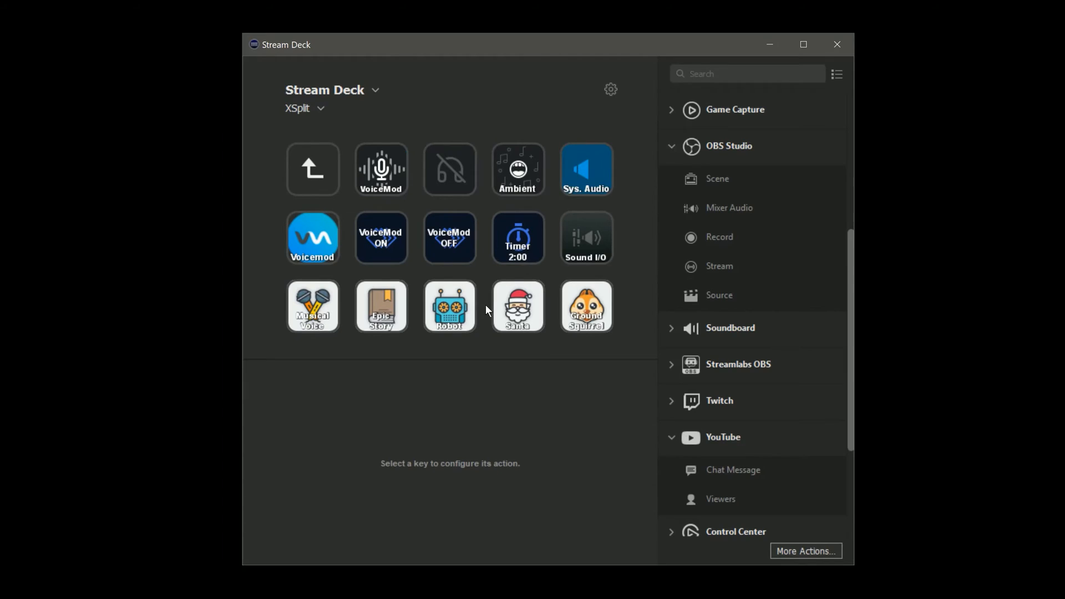
pyautogui.moveTo(465, 276)
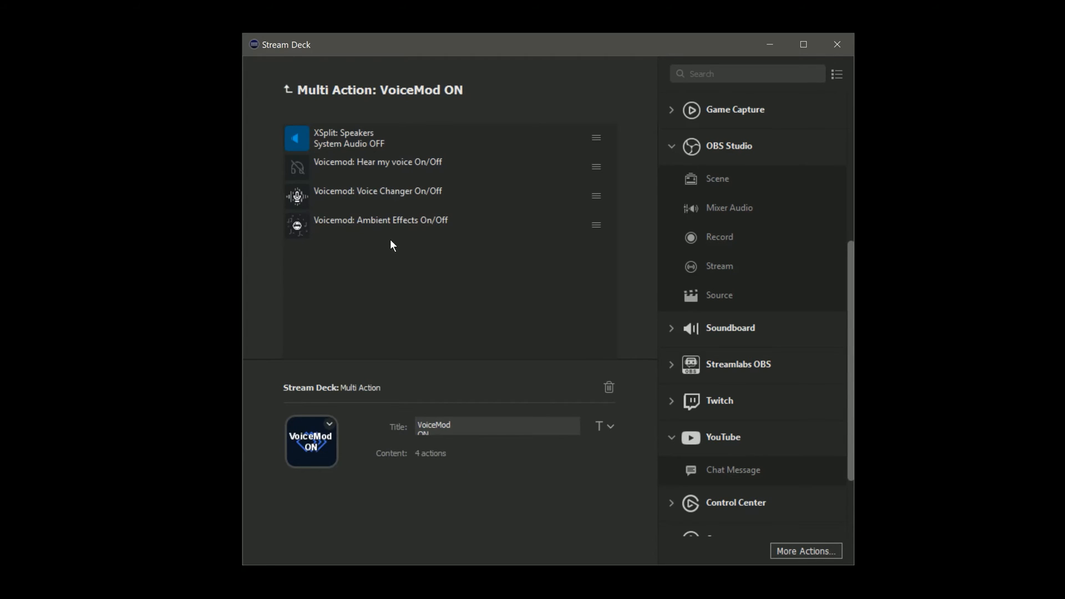
pyautogui.moveTo(378, 223)
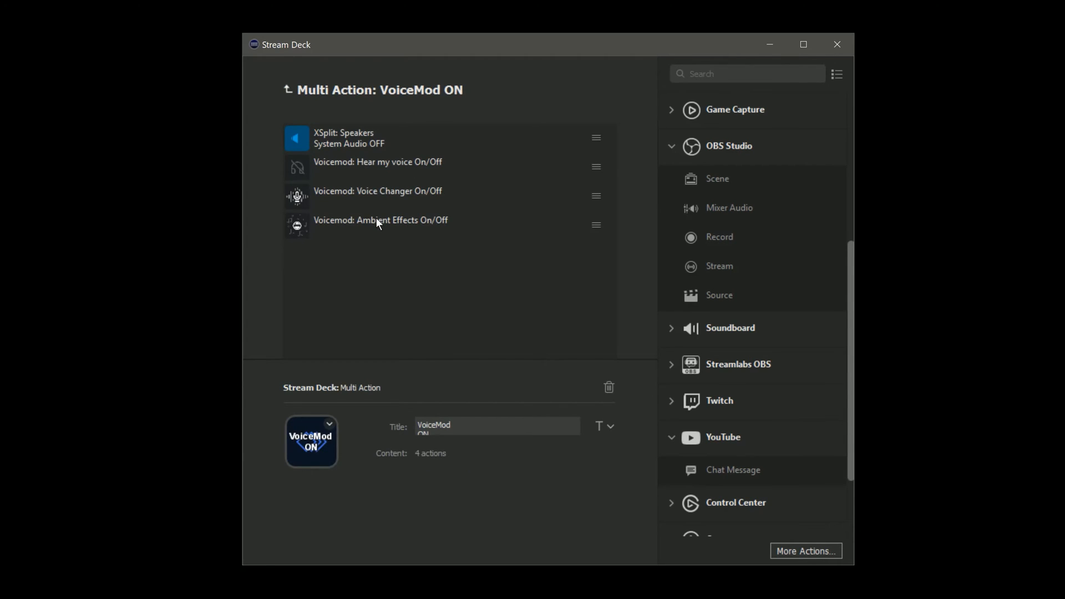
pyautogui.moveTo(426, 167)
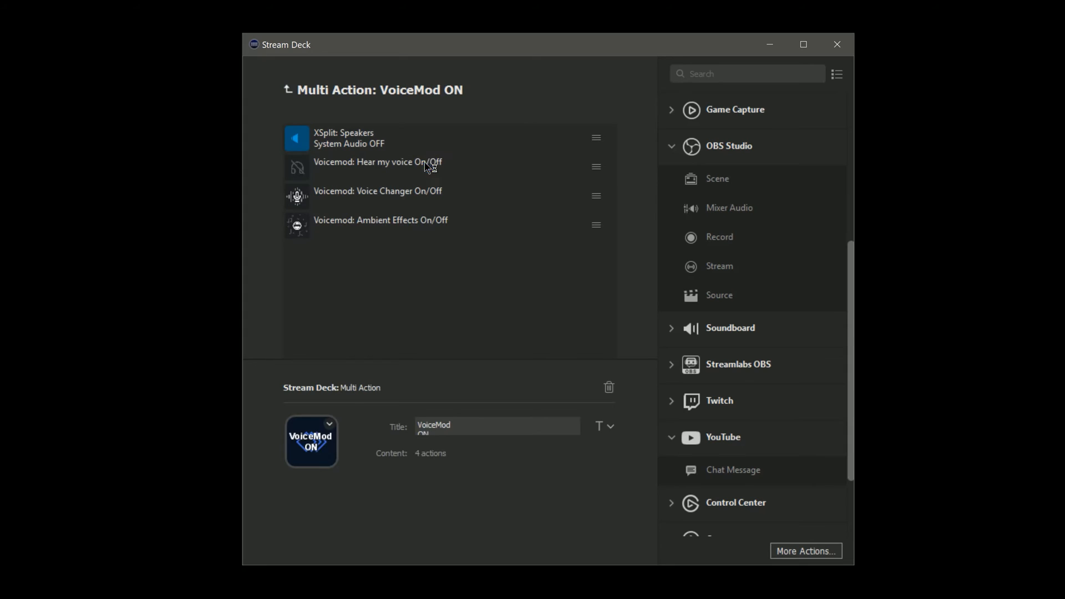
# - View the Voice Changer On/Off step, then the XSplit Speakers 'System Audio OFF' Deactivate step
pyautogui.click(377, 167)
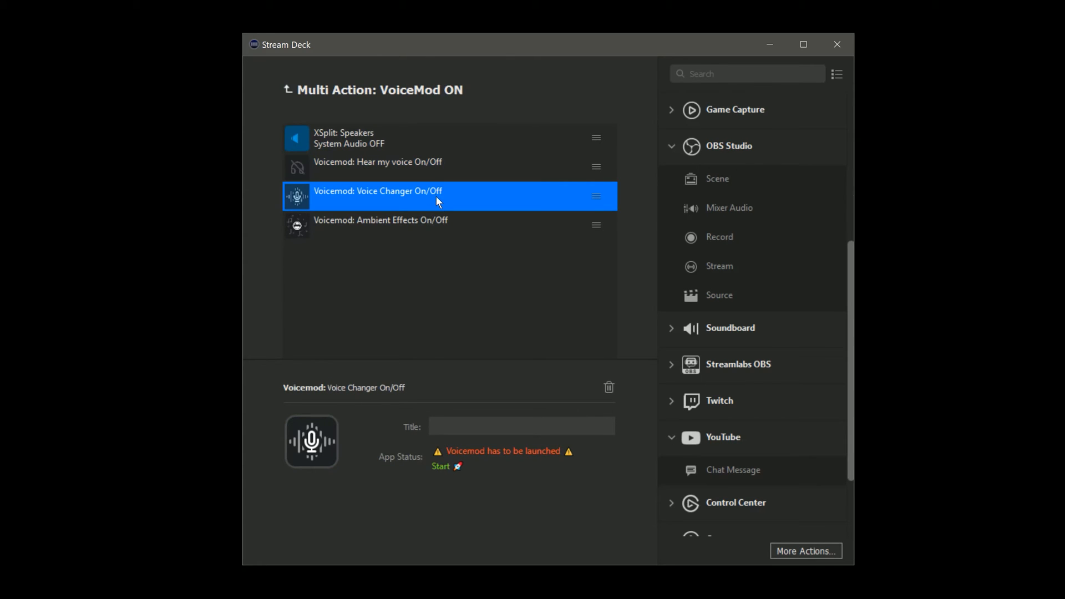
pyautogui.click(448, 138)
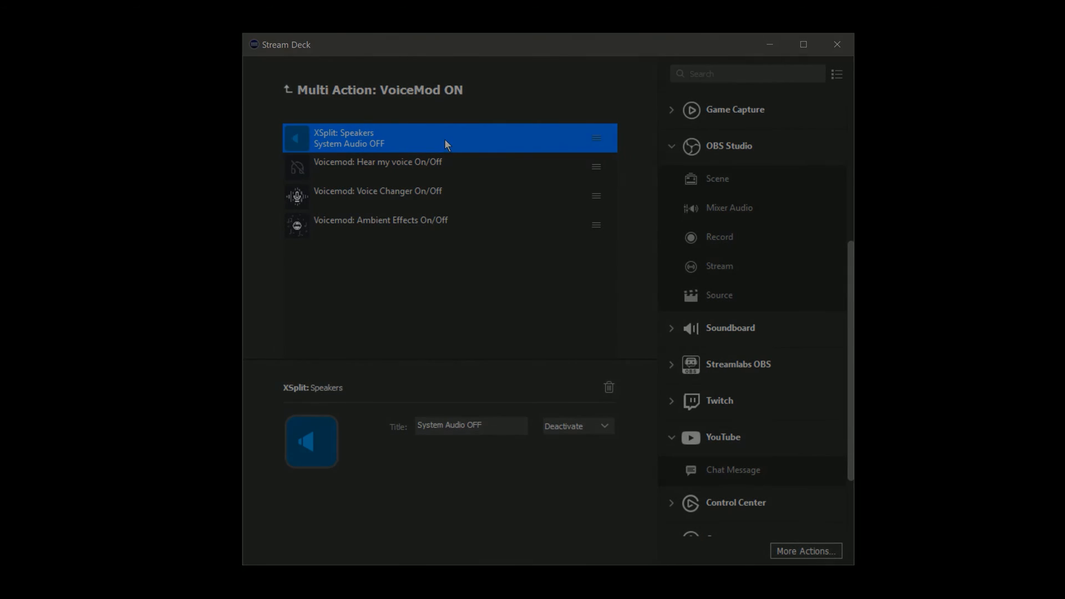